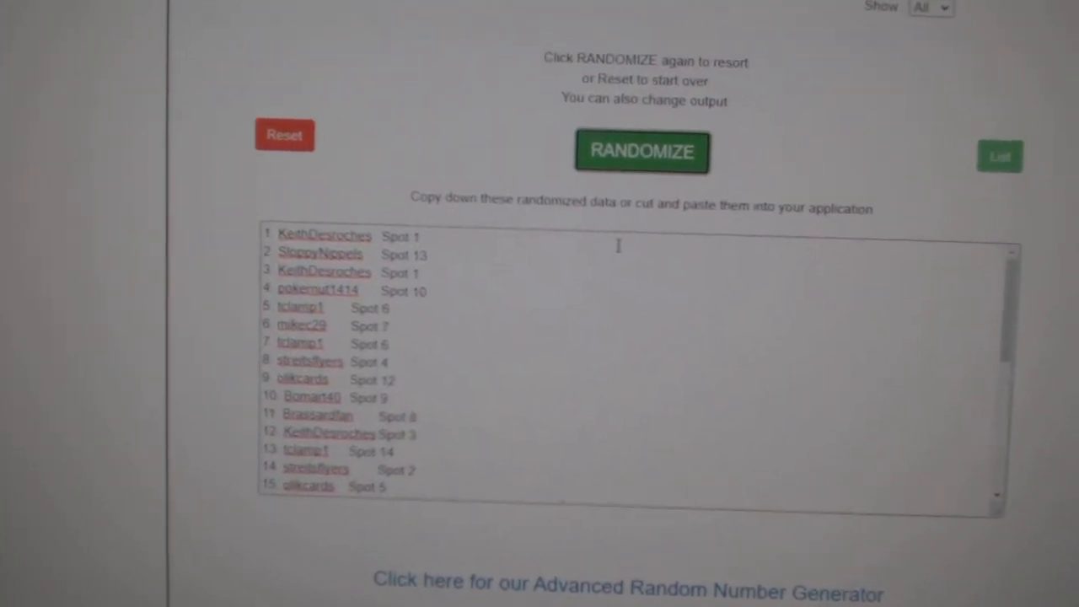
# Step: Shuffle the 30-entry names-and-spots list twice and bring up copy options for the result
pyautogui.click(641, 151)
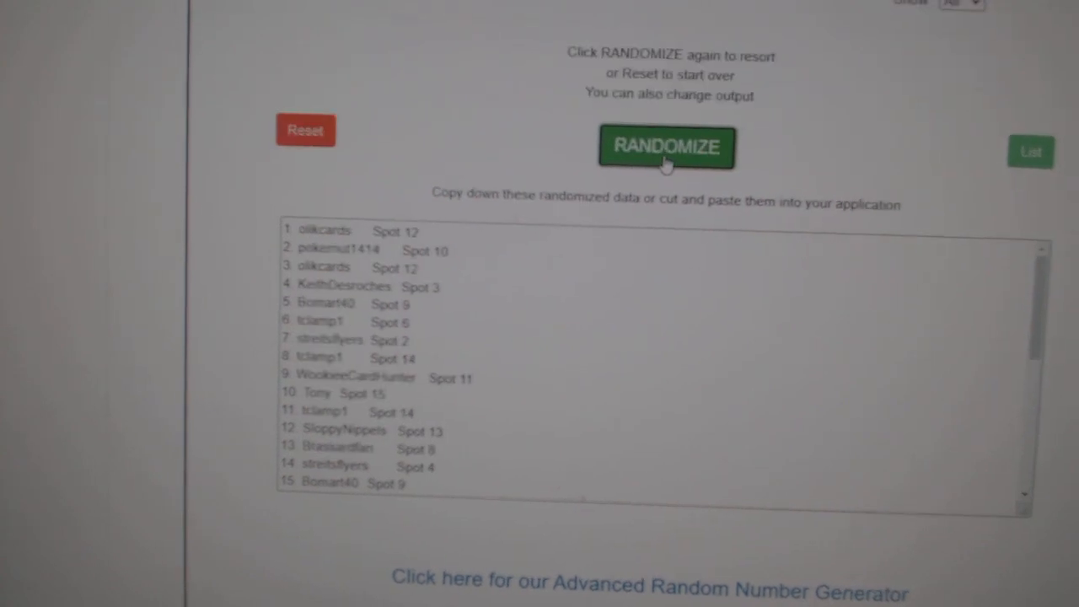
pyautogui.click(666, 148)
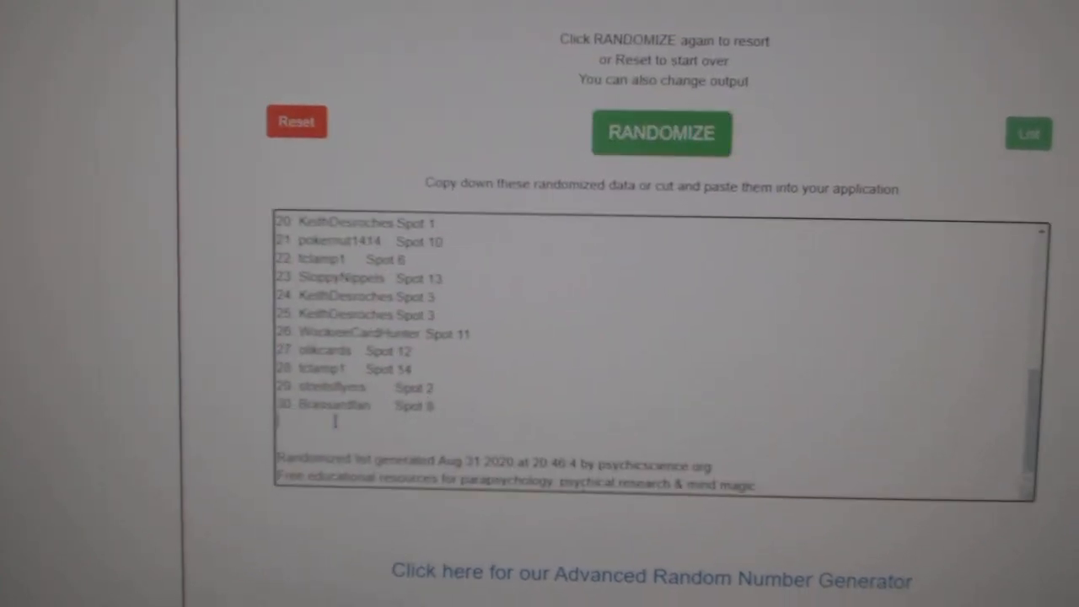
pyautogui.rightClick(304, 252)
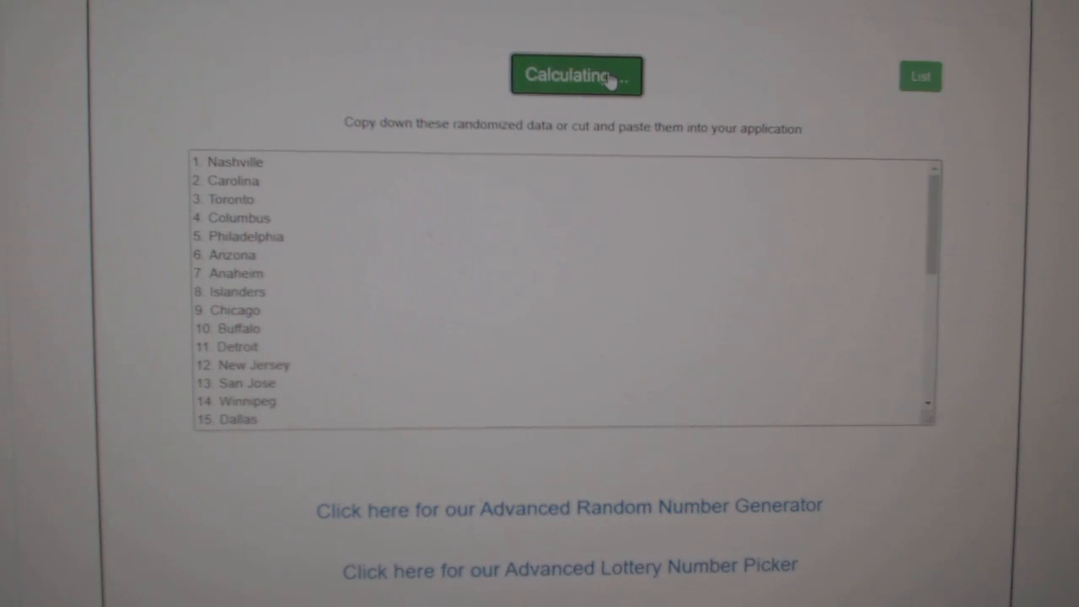
# Step: Randomize the order of the team names list
pyautogui.click(577, 74)
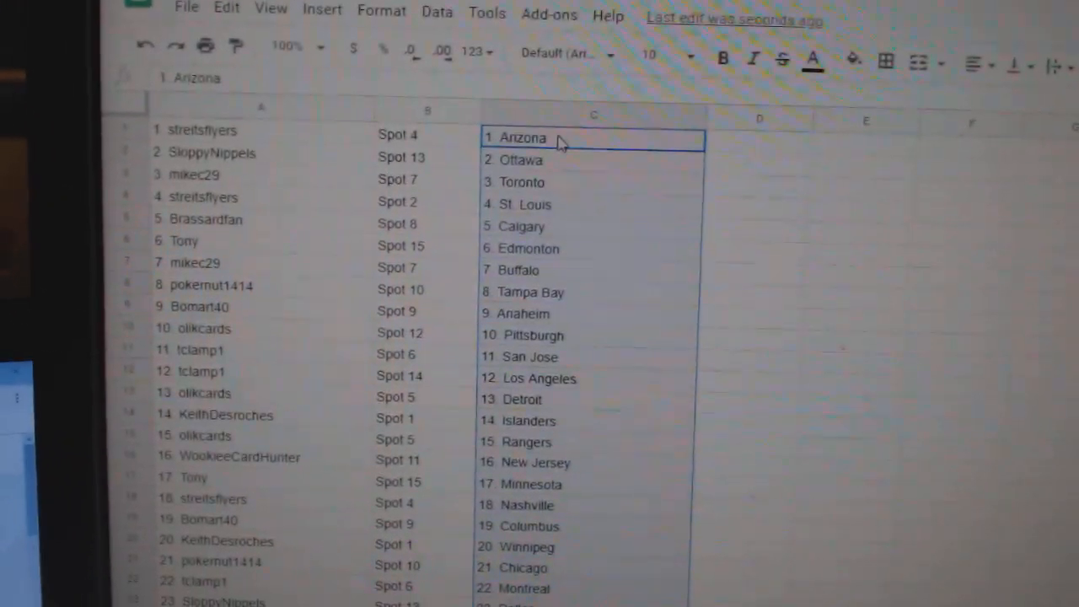
pyautogui.moveTo(581, 251)
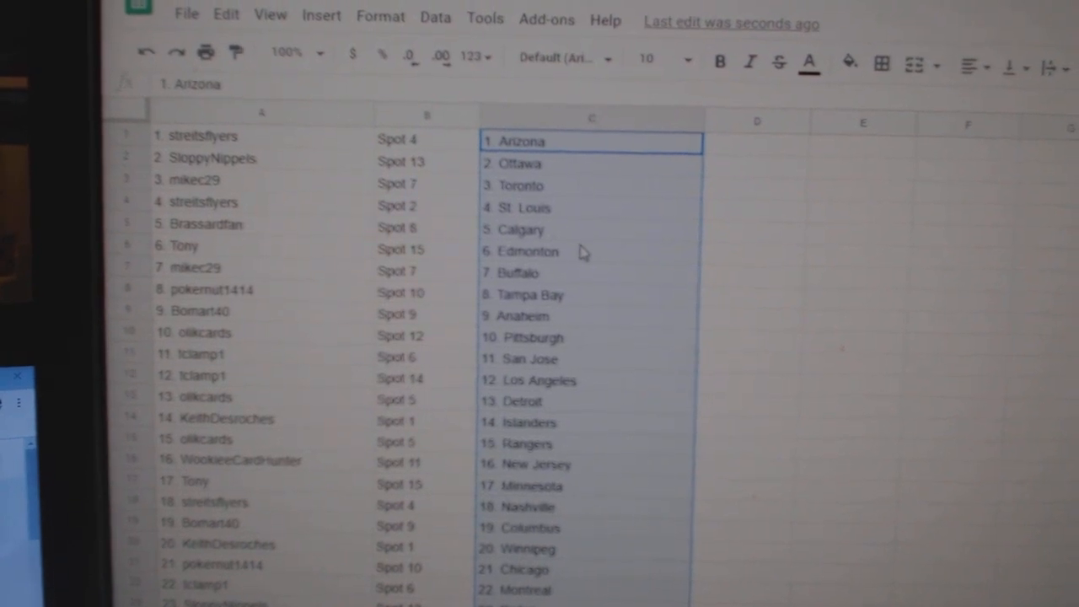
# Step: Deselect column C and scroll down to check each name and spot pairs with a team
pyautogui.click(591, 312)
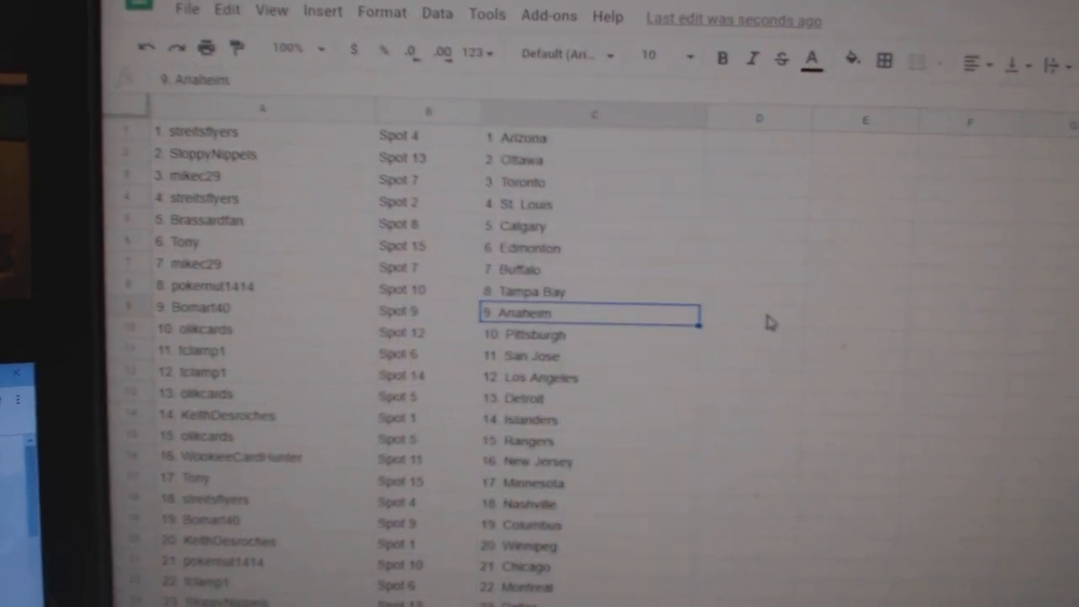
pyautogui.scroll(-3)
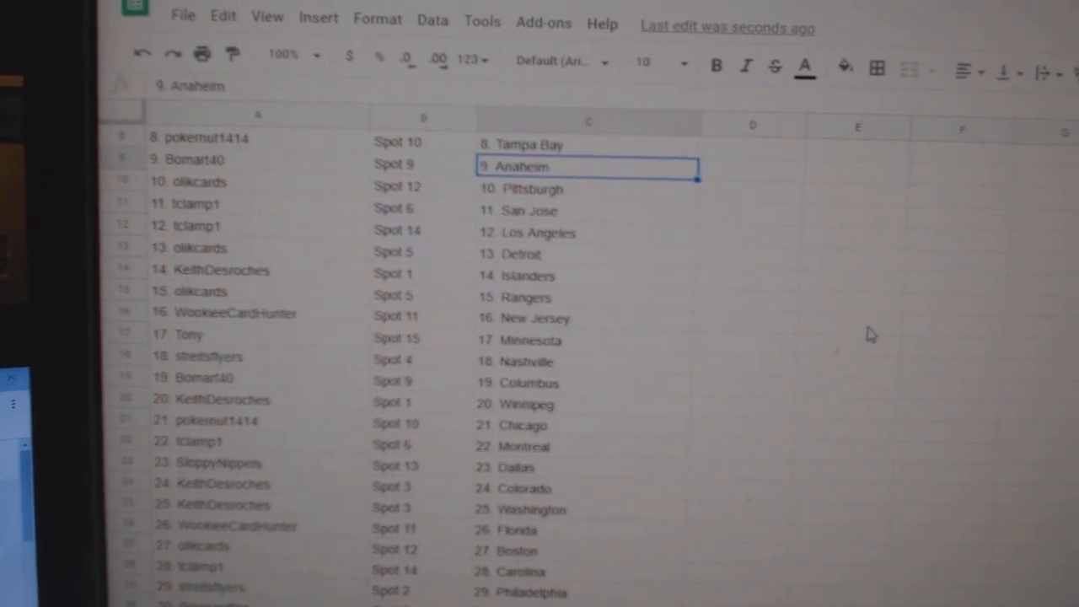